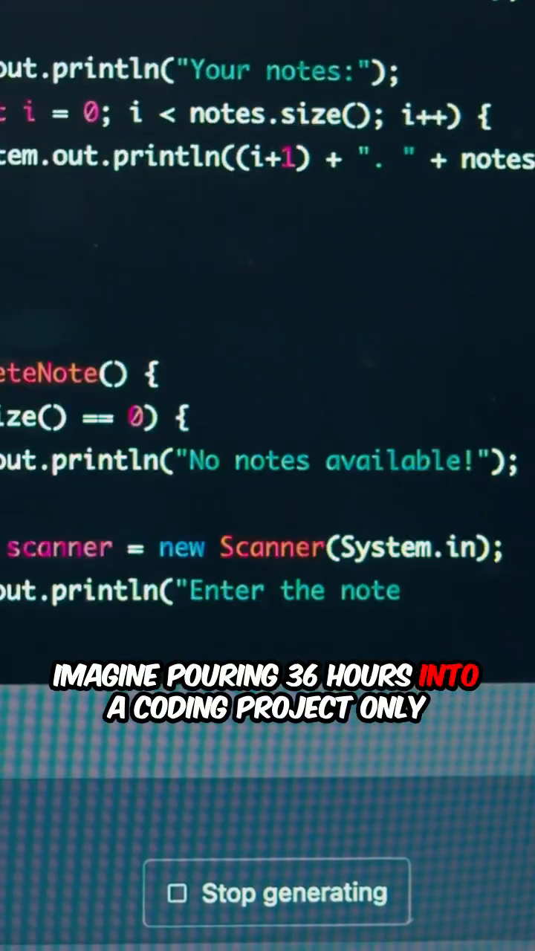
pyautogui.scroll(-3)
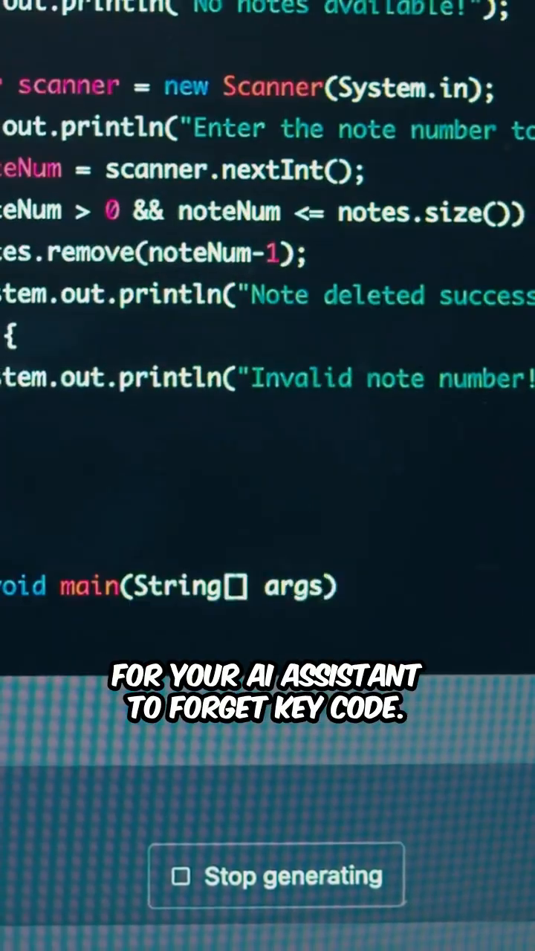
pyautogui.scroll(-3)
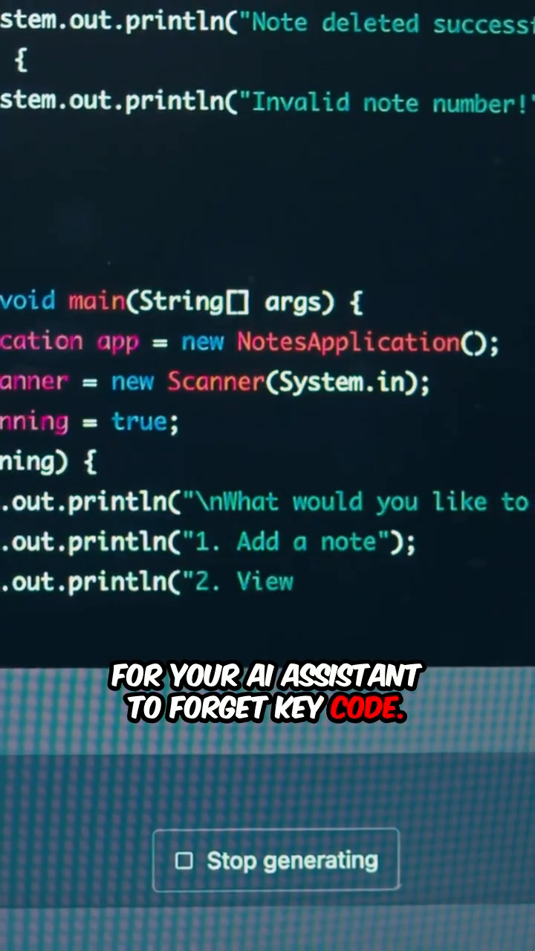